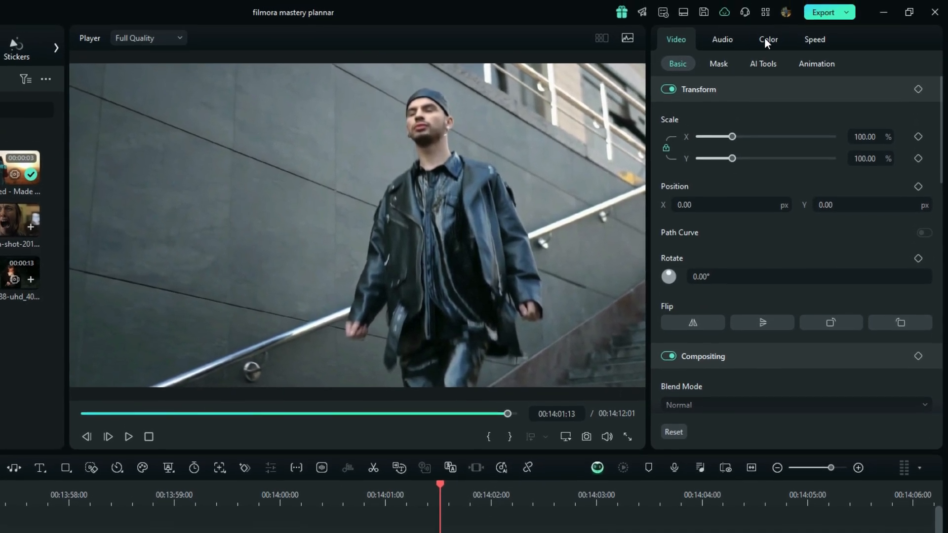
Turn on AI Color Palette in the clip's Color settings, revealing three saved palettes
{"action": "left_click", "coordinate": [768, 40]}
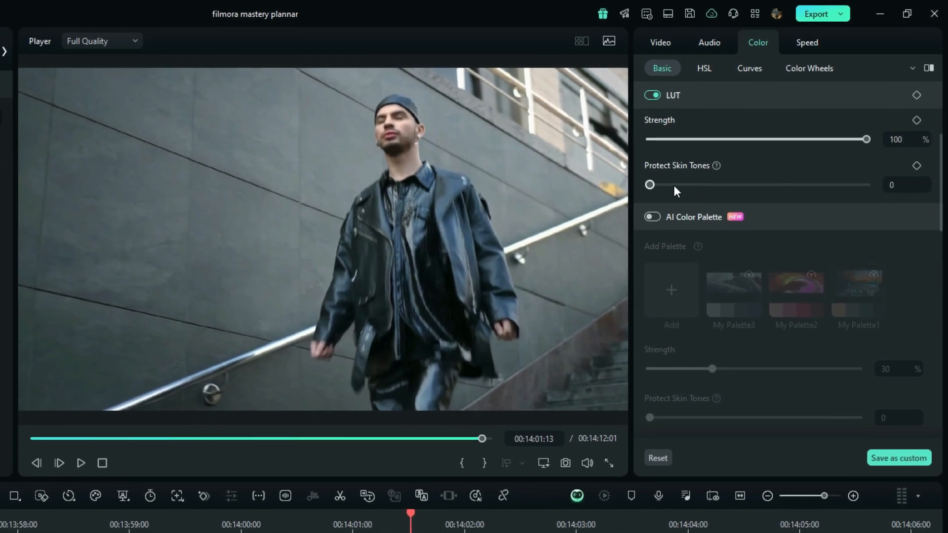
{"action": "left_click", "coordinate": [651, 218]}
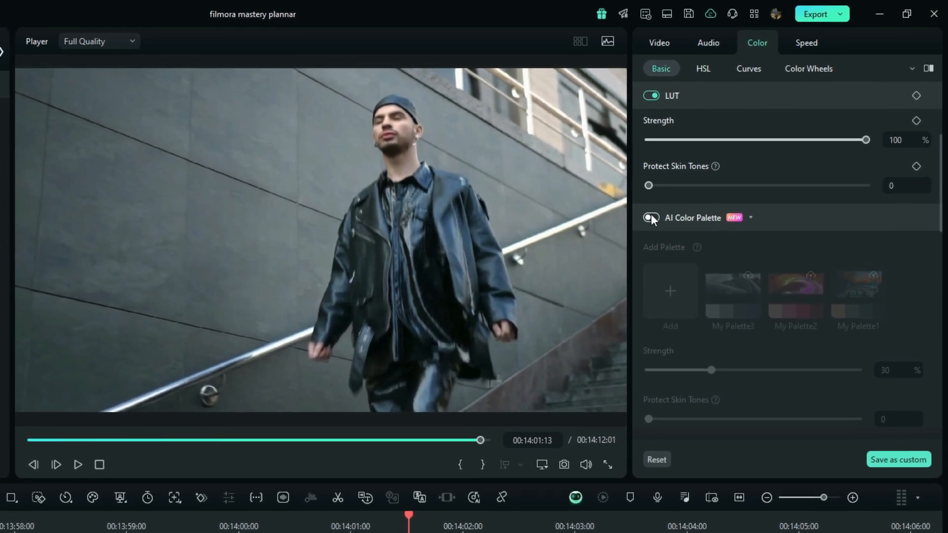
{"action": "left_click", "coordinate": [651, 218]}
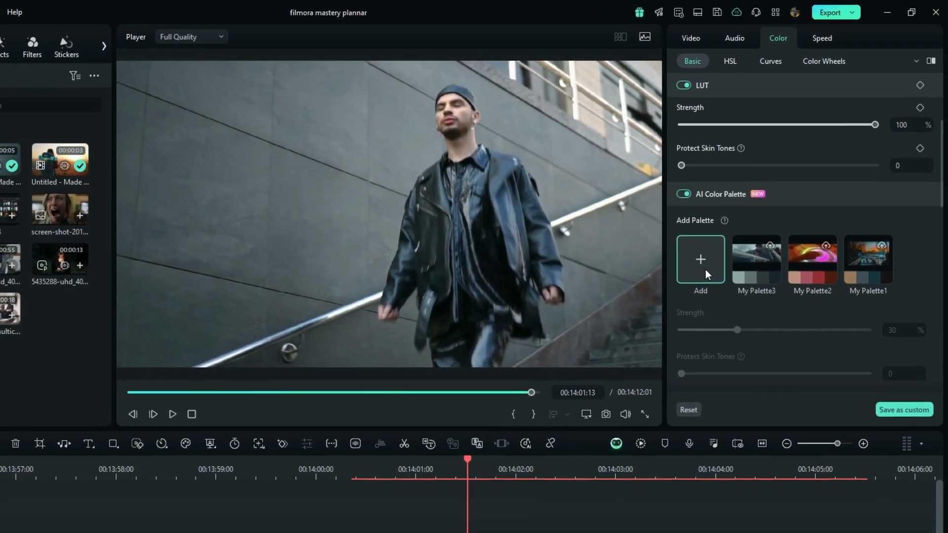
Start a new palette and choose the sunset hiker timeline frame as reference
{"action": "left_click", "coordinate": [701, 259]}
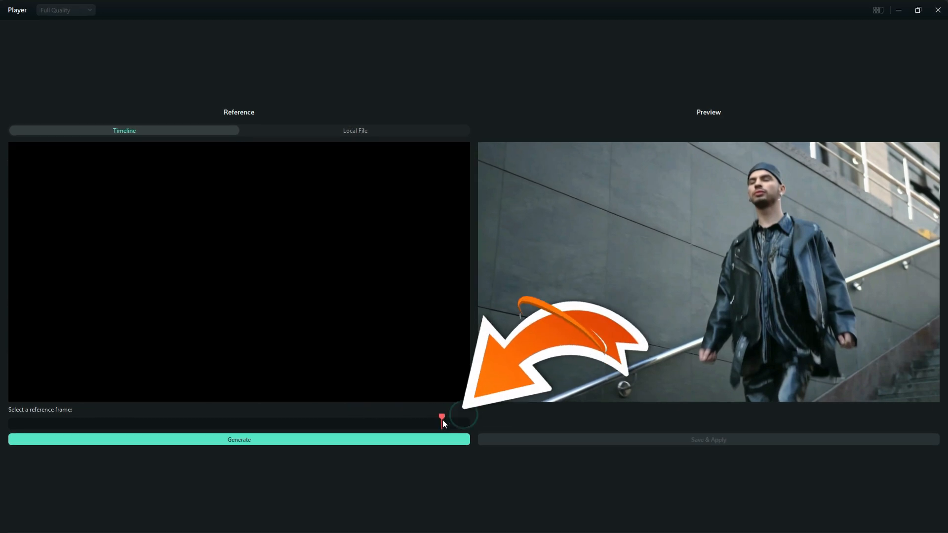
{"action": "left_click_drag", "start_coordinate": [442, 419], "coordinate": [461, 419]}
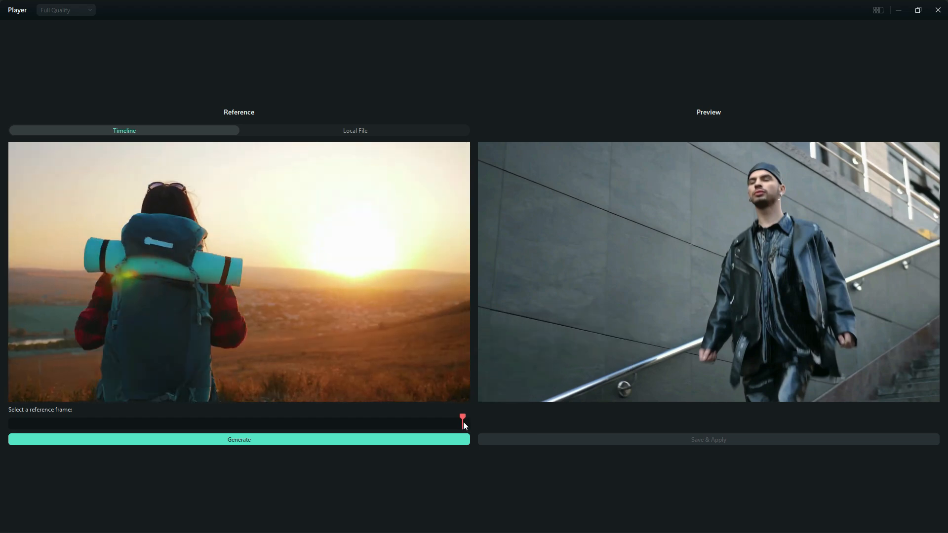
{"action": "left_click_drag", "start_coordinate": [462, 419], "coordinate": [465, 419]}
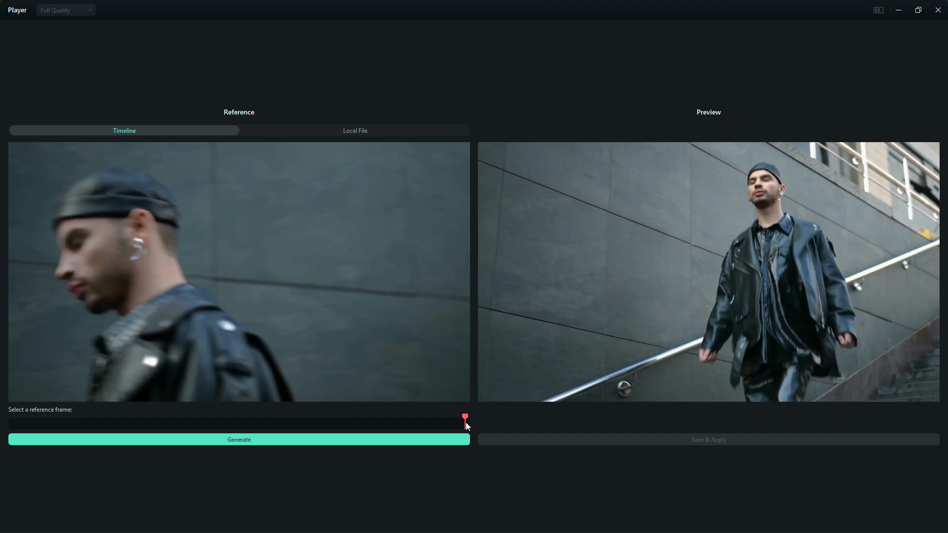
{"action": "left_click_drag", "start_coordinate": [465, 417], "coordinate": [462, 418]}
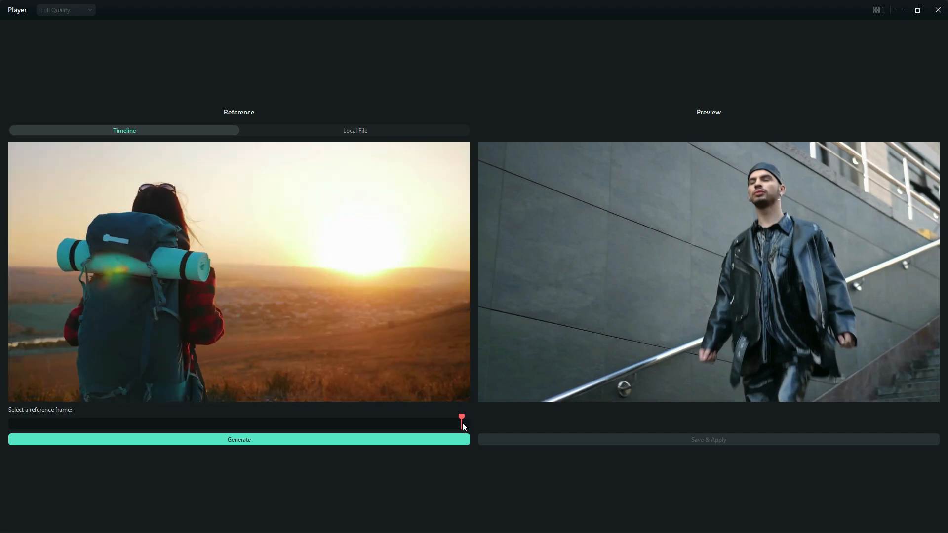
{"action": "mouse_move", "coordinate": [314, 216]}
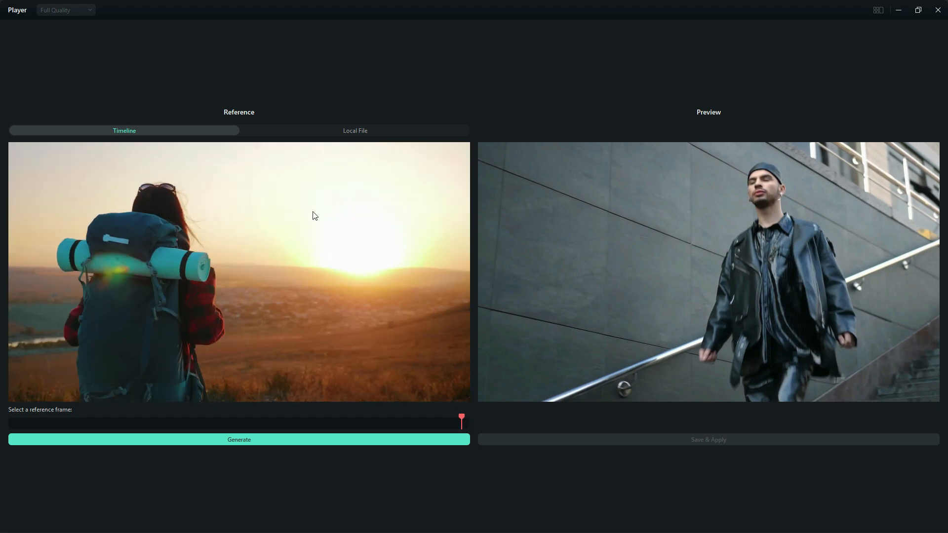
{"action": "mouse_move", "coordinate": [302, 128]}
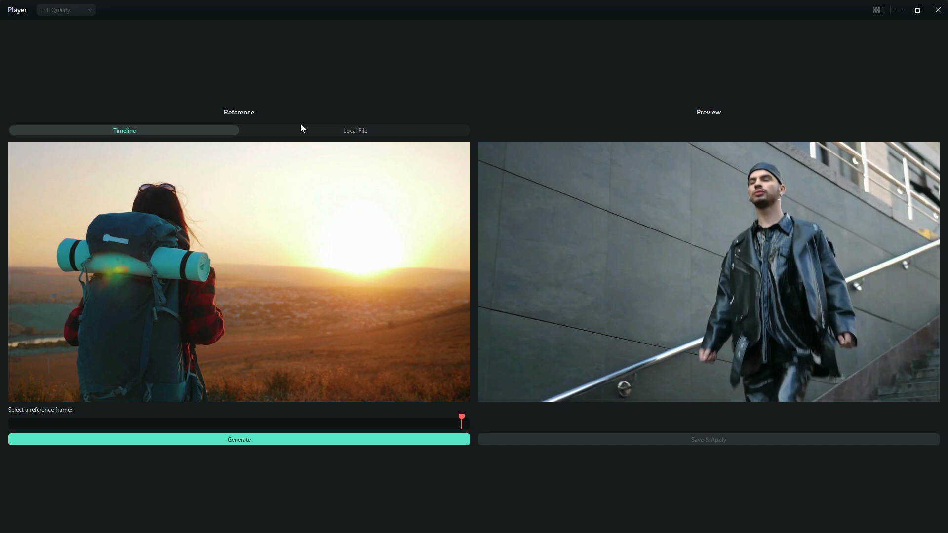
{"action": "mouse_move", "coordinate": [339, 135]}
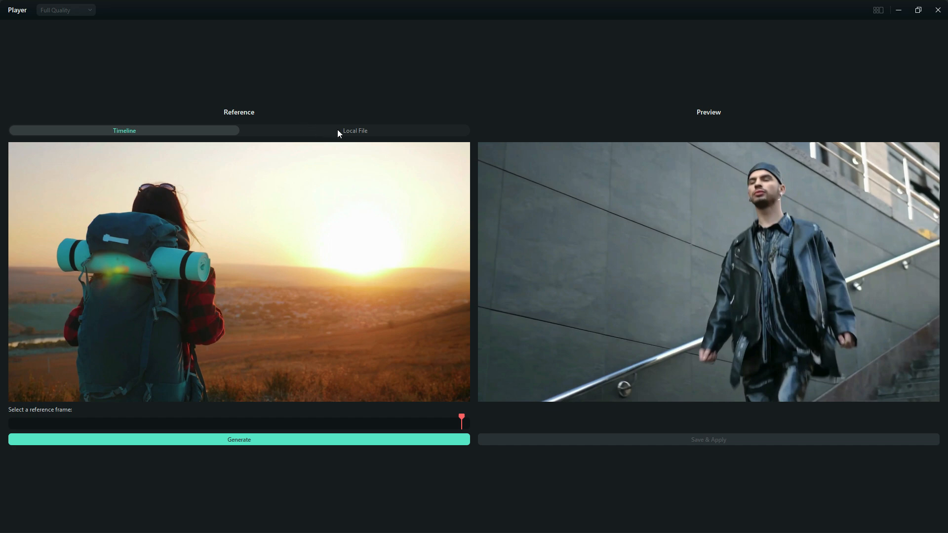
Import a local reference video and generate My Palette4 from a chosen frame, applied at strength 30
{"action": "left_click", "coordinate": [356, 130]}
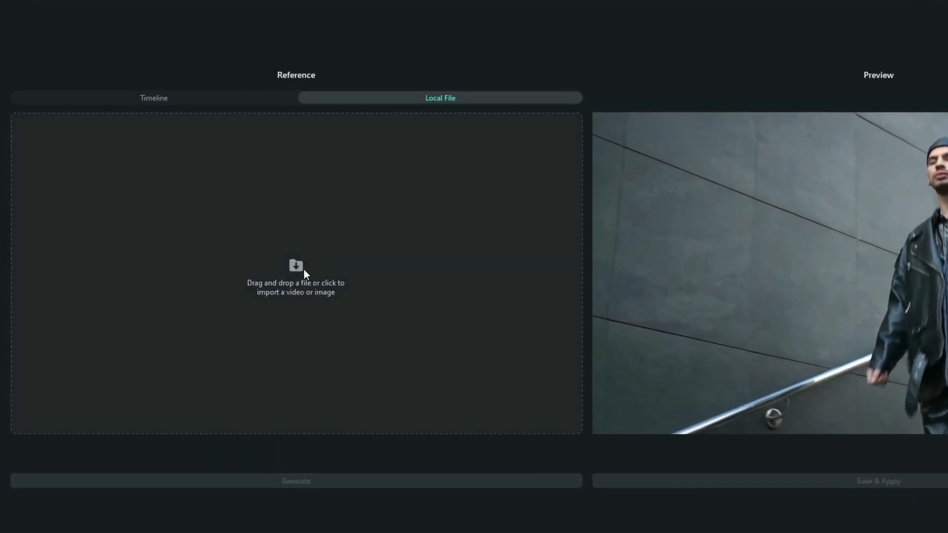
{"action": "left_click", "coordinate": [296, 265]}
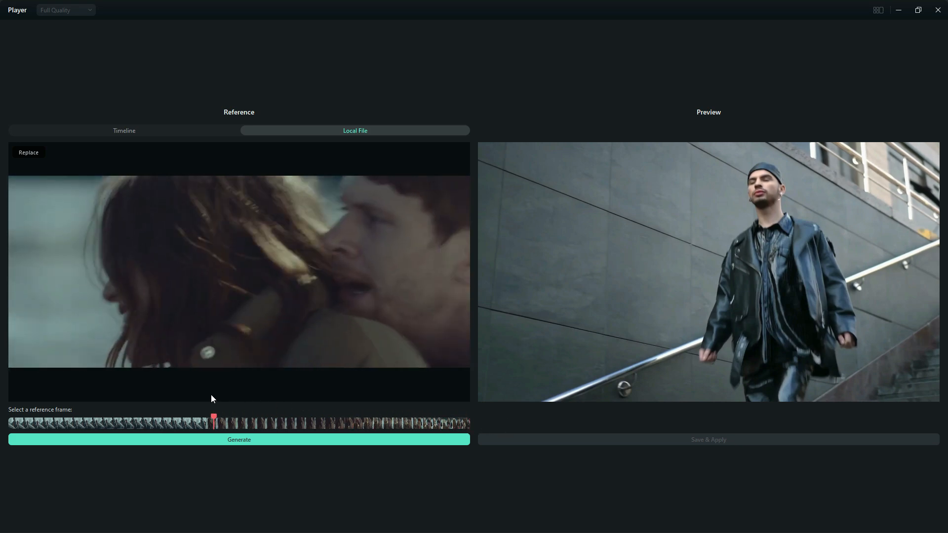
{"action": "left_click", "coordinate": [115, 422]}
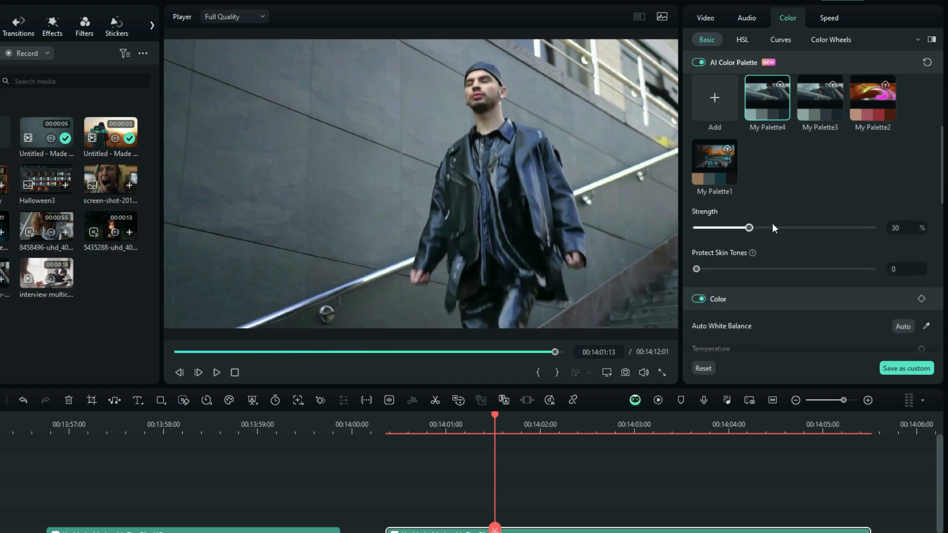
Set the palette strength to 47 and skin-tone protection to 77
{"action": "left_click_drag", "start_coordinate": [748, 227], "coordinate": [733, 227]}
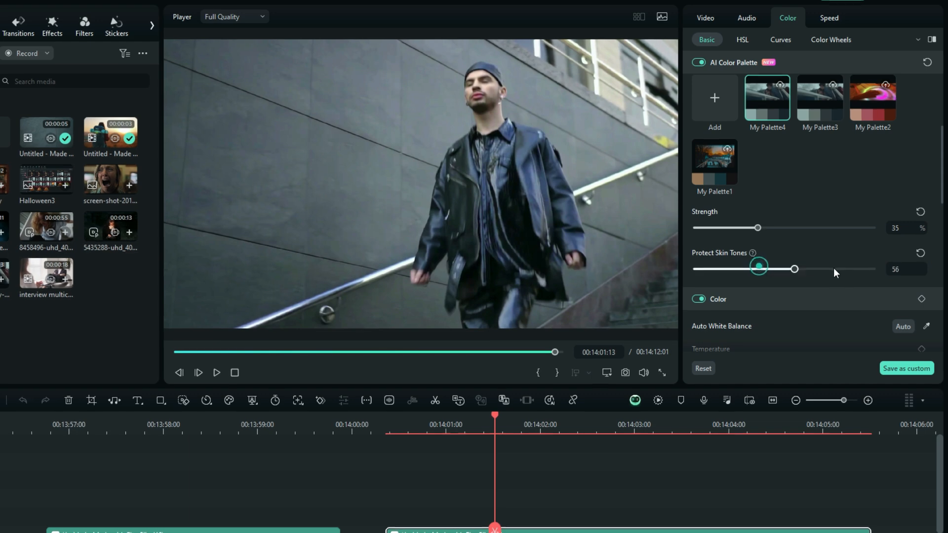
{"action": "left_click_drag", "start_coordinate": [758, 269], "coordinate": [830, 281]}
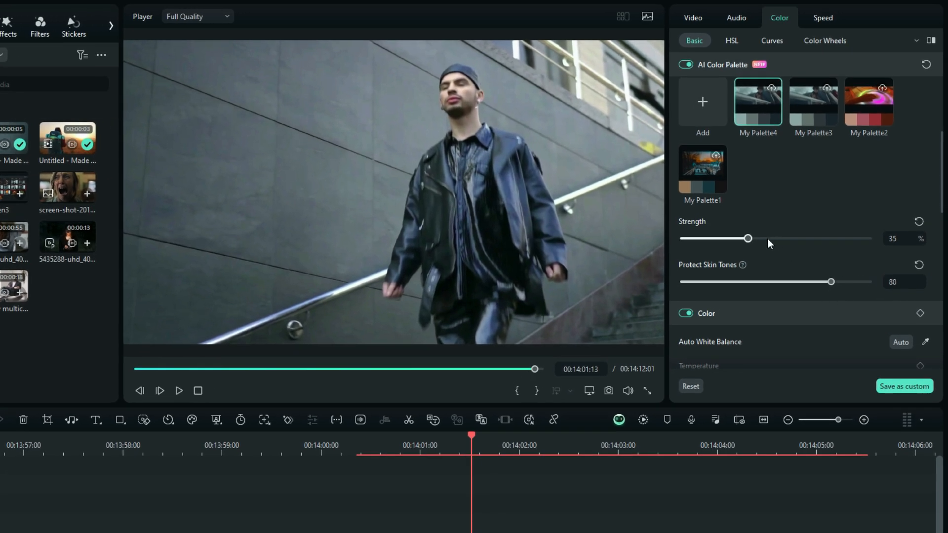
{"action": "left_click_drag", "start_coordinate": [747, 238], "coordinate": [770, 238]}
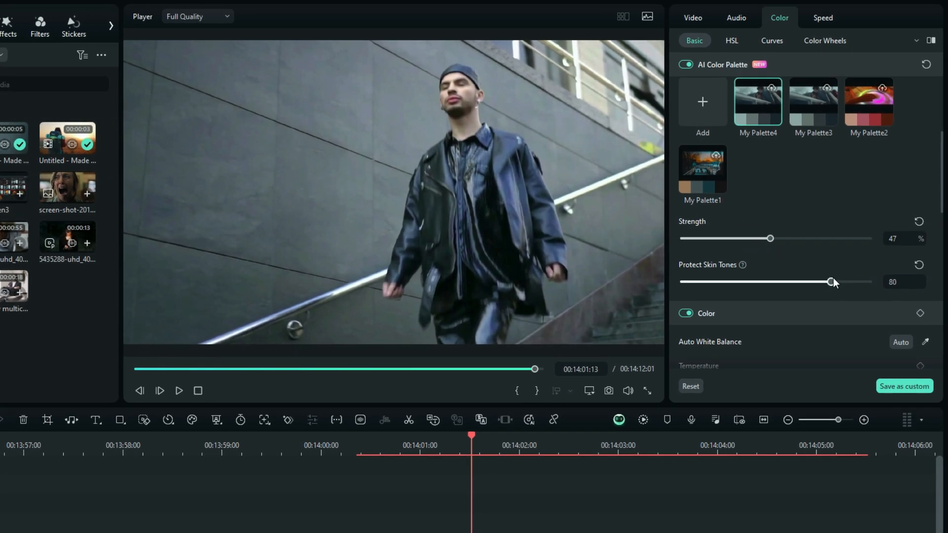
{"action": "left_click_drag", "start_coordinate": [832, 282], "coordinate": [826, 282]}
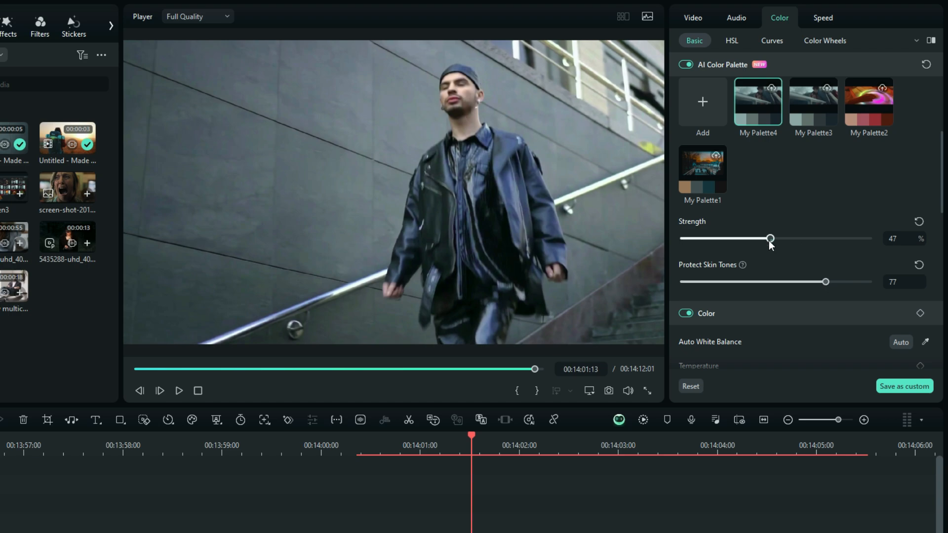